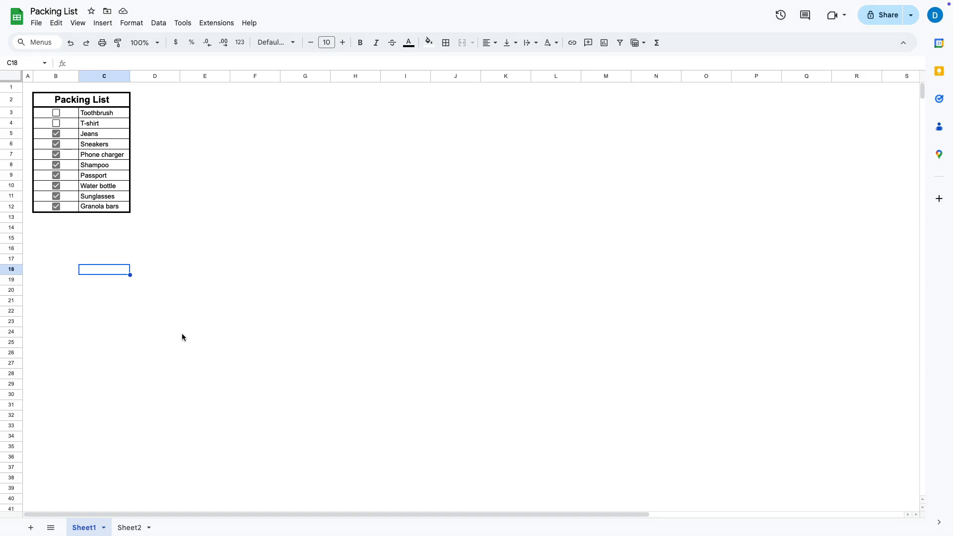
{"action": "mouse_move", "coordinate": [38, 103]}
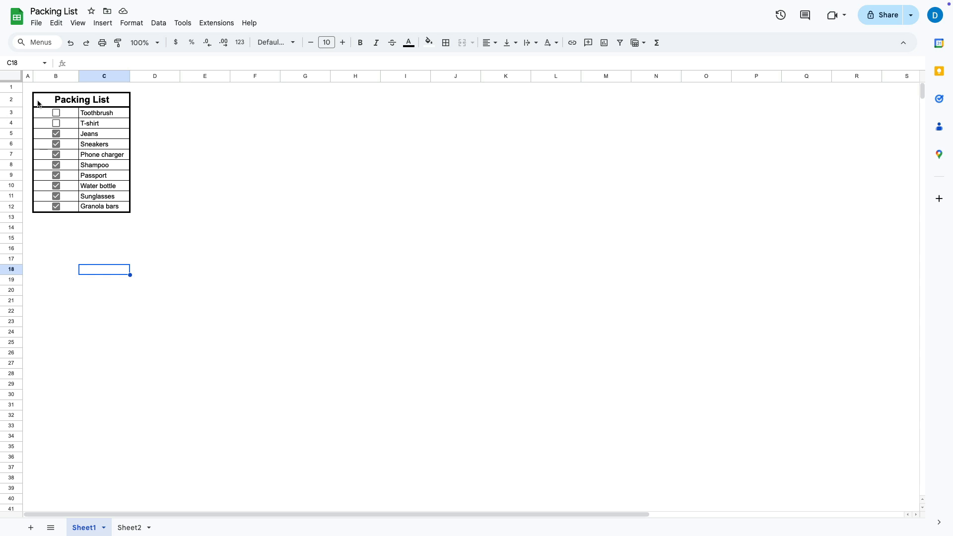
{"action": "mouse_move", "coordinate": [41, 102]}
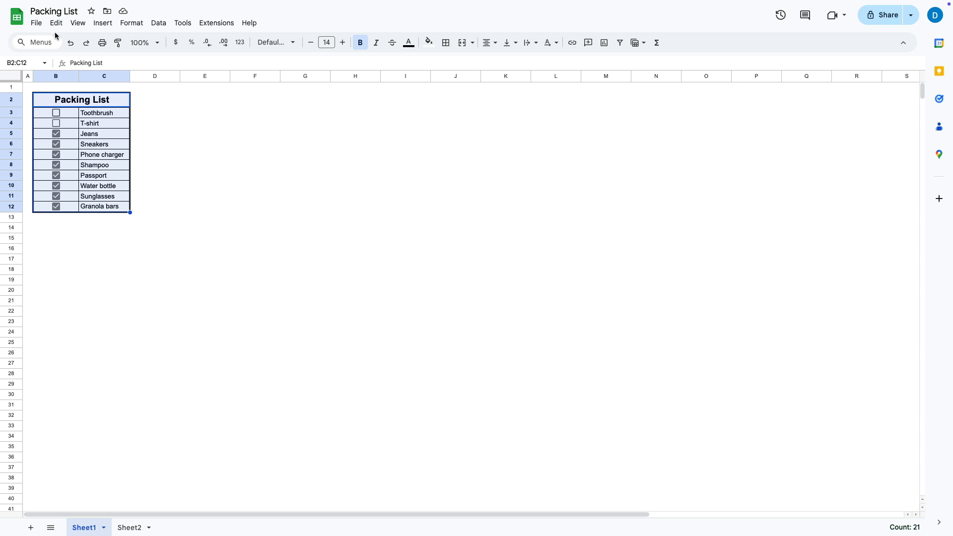
Delete the values in B2:C12, removing the title, item names and checkboxes.
{"action": "left_click", "coordinate": [55, 22]}
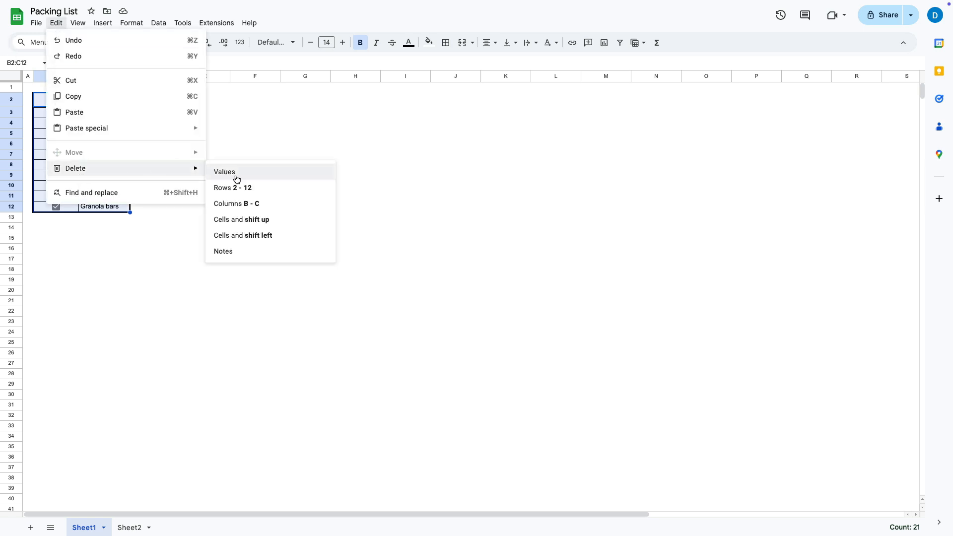
{"action": "mouse_move", "coordinate": [236, 188]}
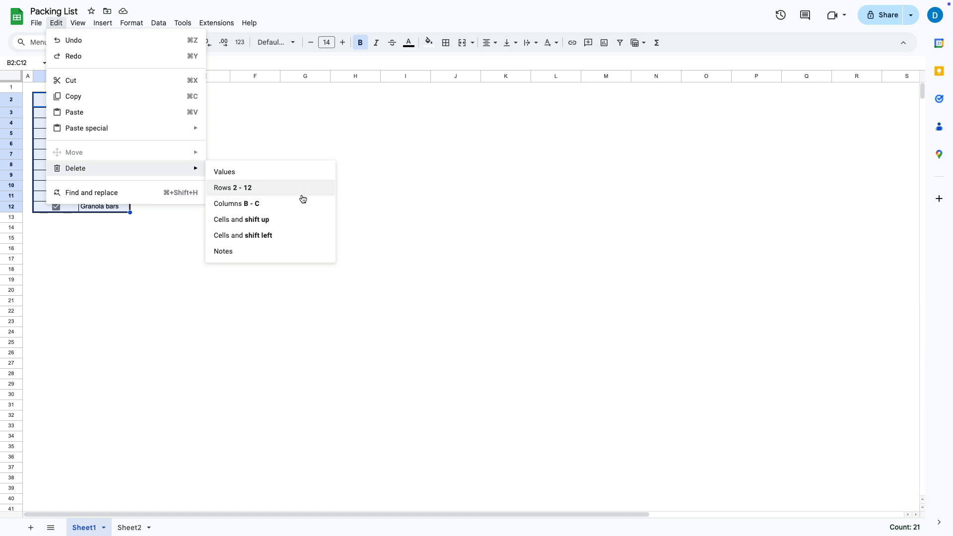
{"action": "mouse_move", "coordinate": [270, 172]}
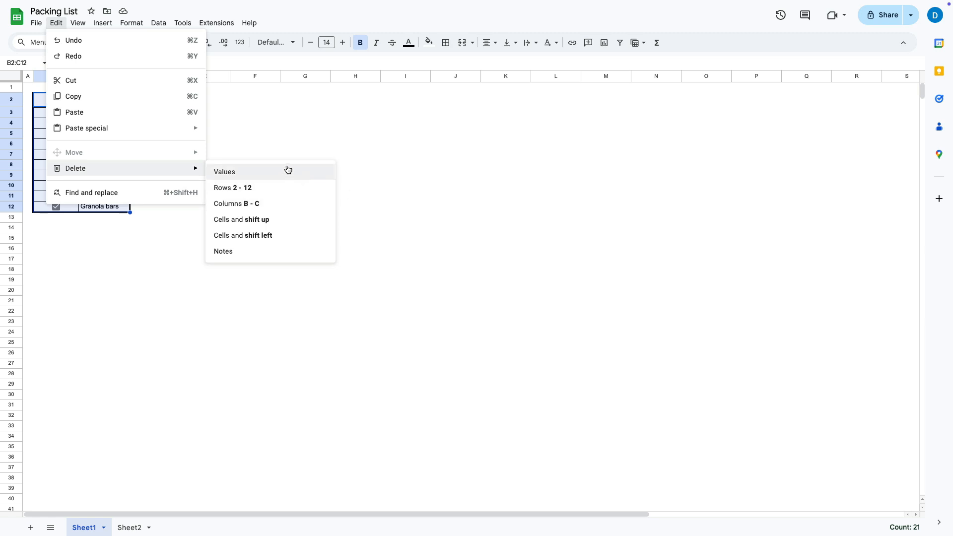
{"action": "mouse_move", "coordinate": [285, 171]}
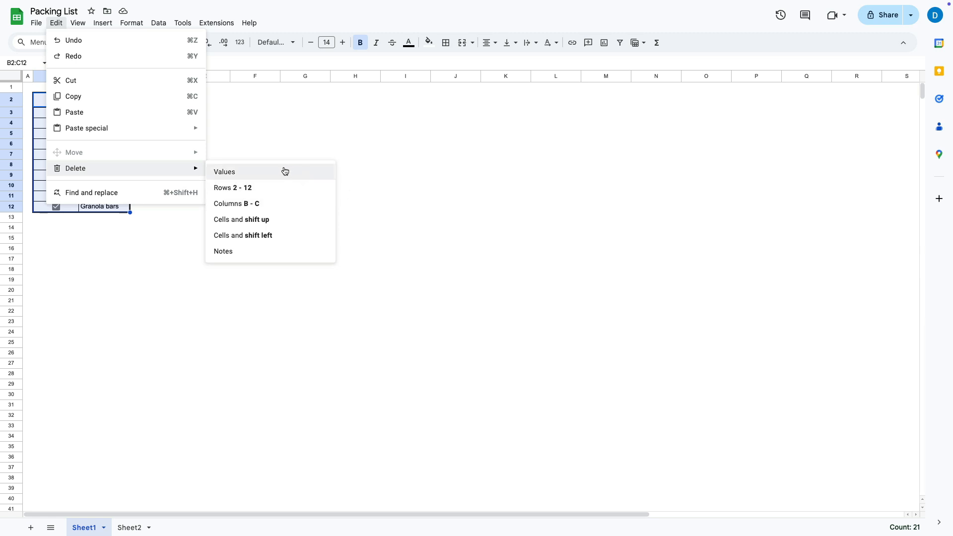
{"action": "left_click", "coordinate": [224, 172]}
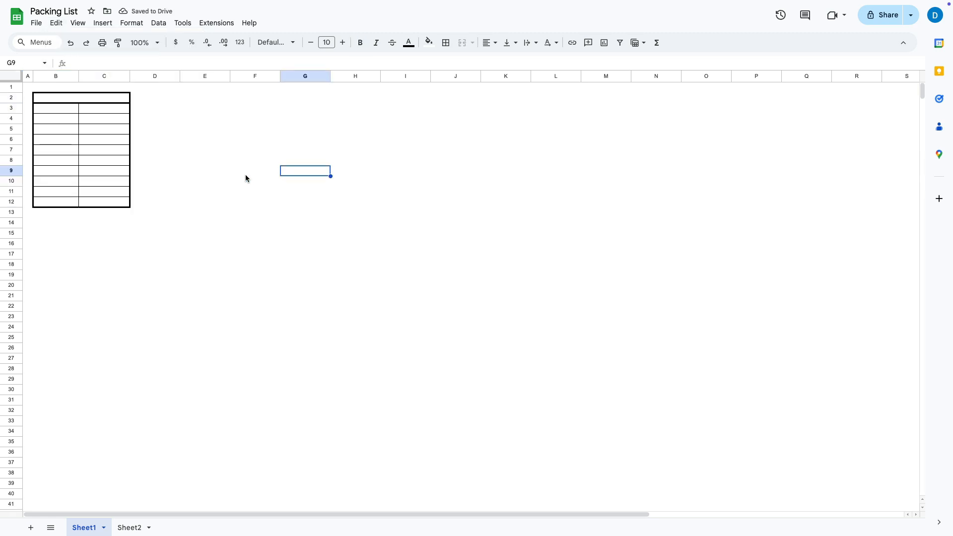
{"action": "mouse_move", "coordinate": [245, 191]}
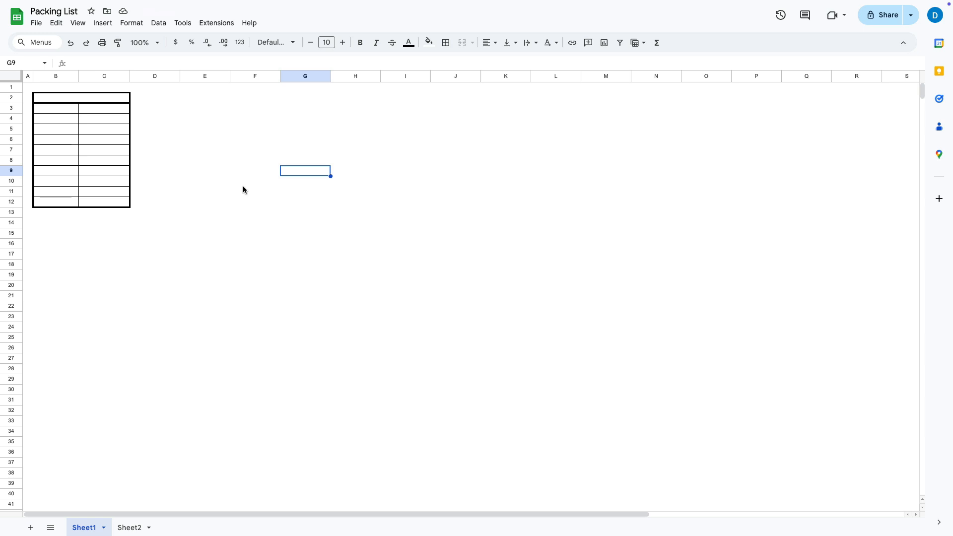
Select the empty bordered range B2:C12.
{"action": "left_click_drag", "start_coordinate": [55, 97], "coordinate": [103, 128]}
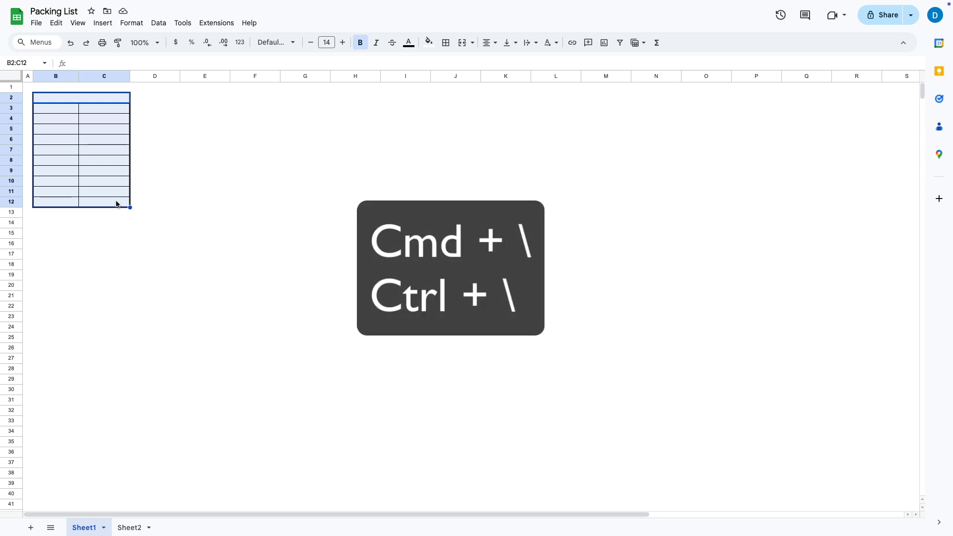
Clear formatting on B2:C12 so the borders disappear and Sheet1 is blank.
{"action": "left_click", "coordinate": [131, 23]}
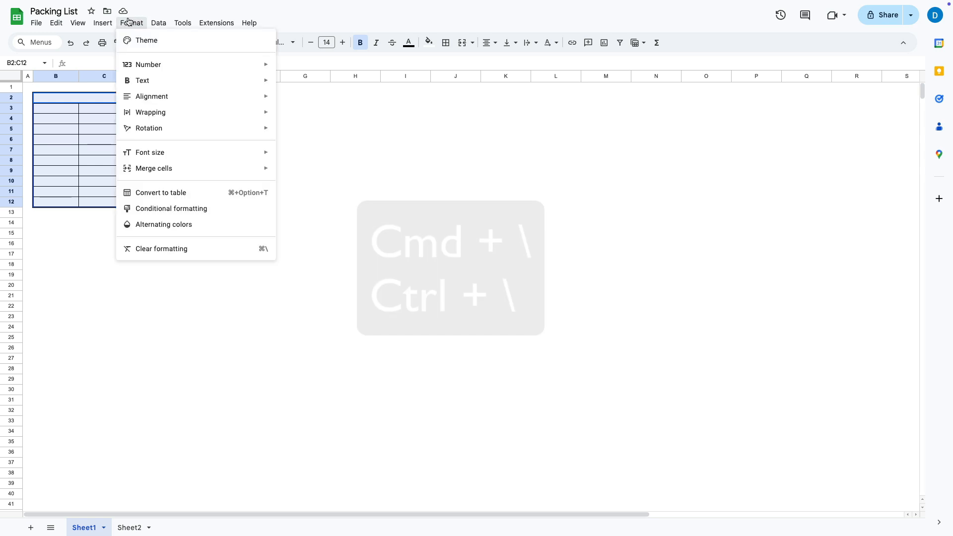
{"action": "mouse_move", "coordinate": [161, 248]}
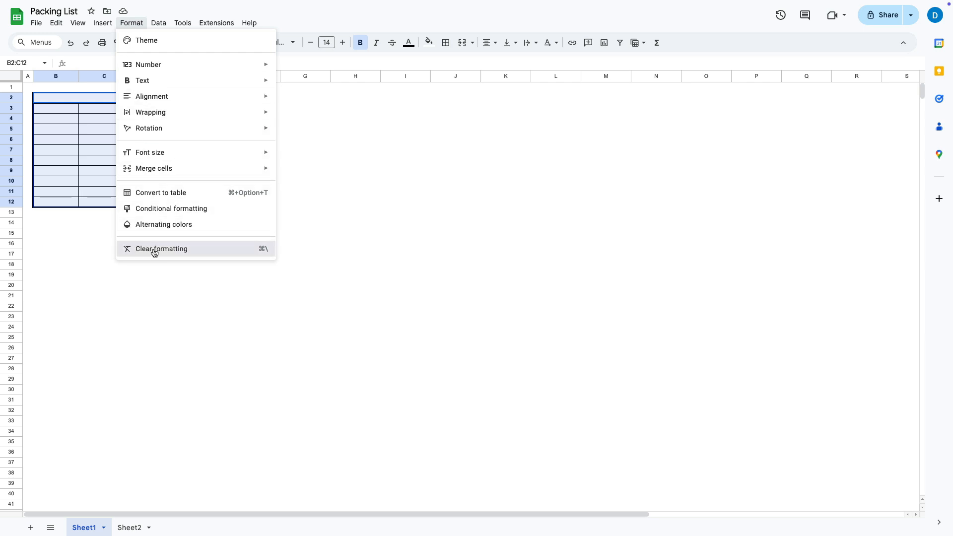
{"action": "left_click", "coordinate": [162, 248]}
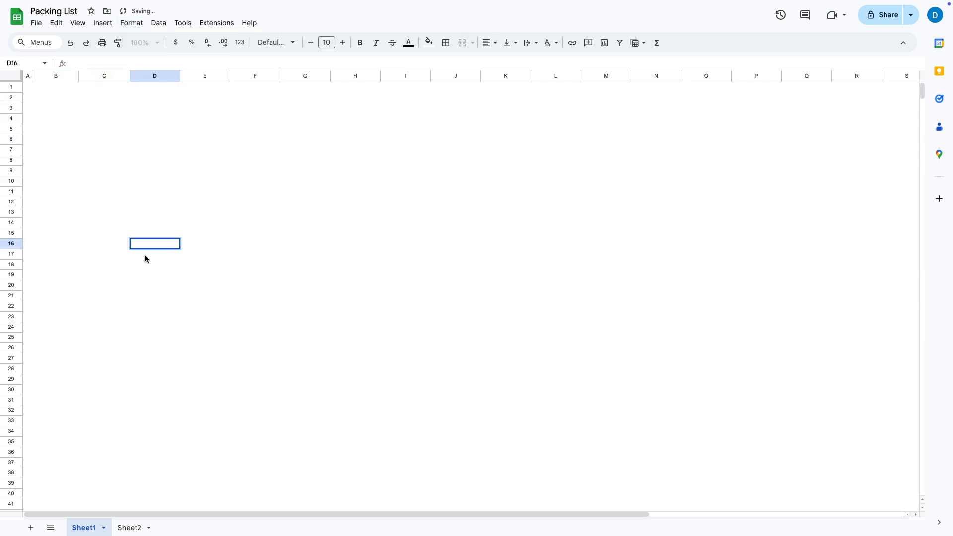